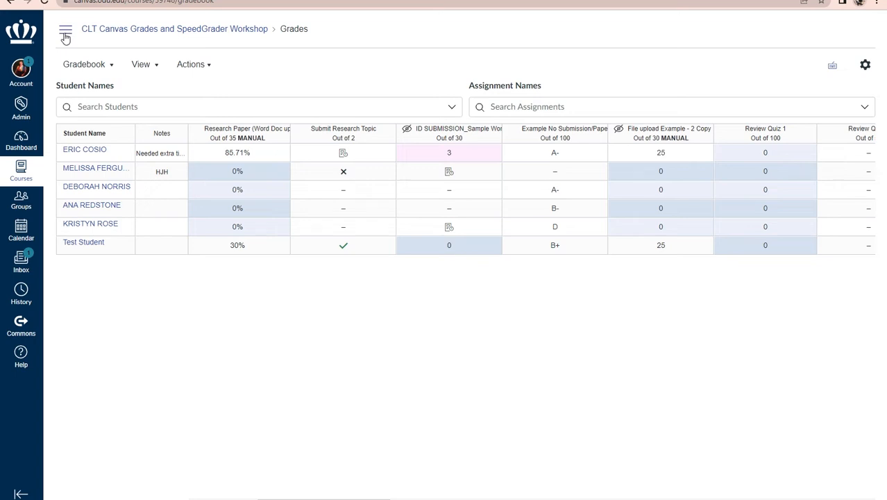
# Step: Leave the gradebook for the course Assignments page via the course navigation menu
pyautogui.click(63, 31)
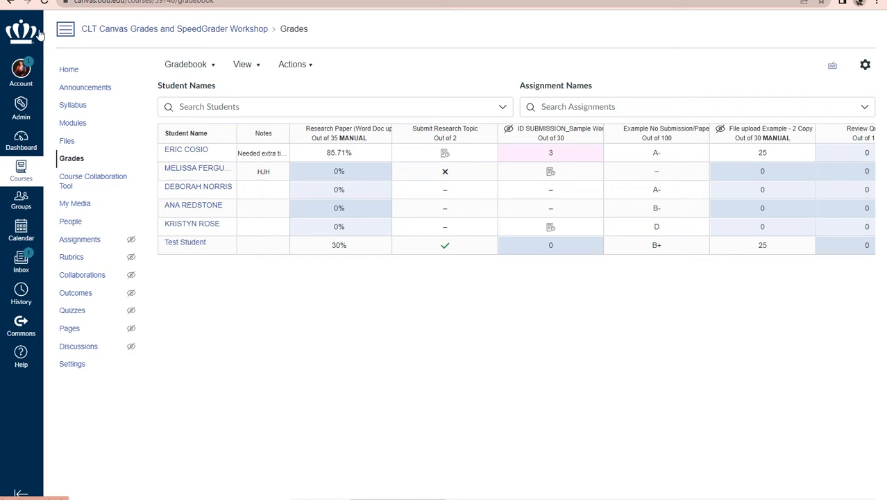
pyautogui.moveTo(79, 239)
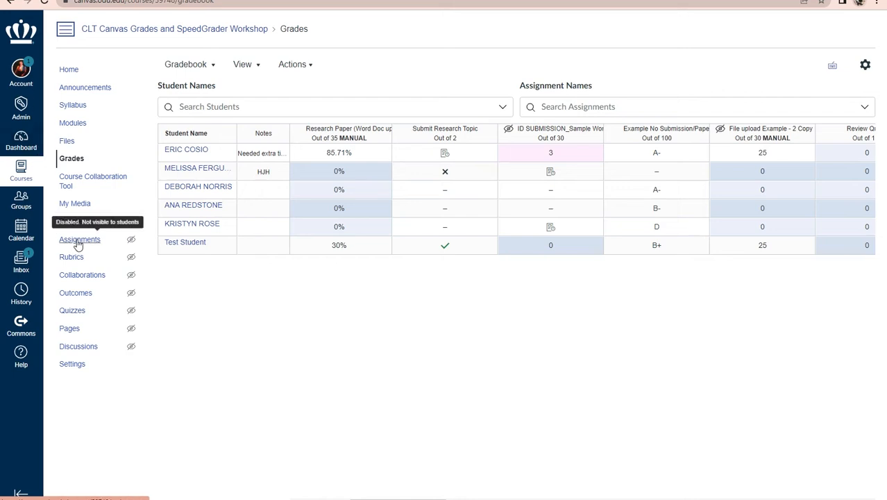
pyautogui.click(80, 239)
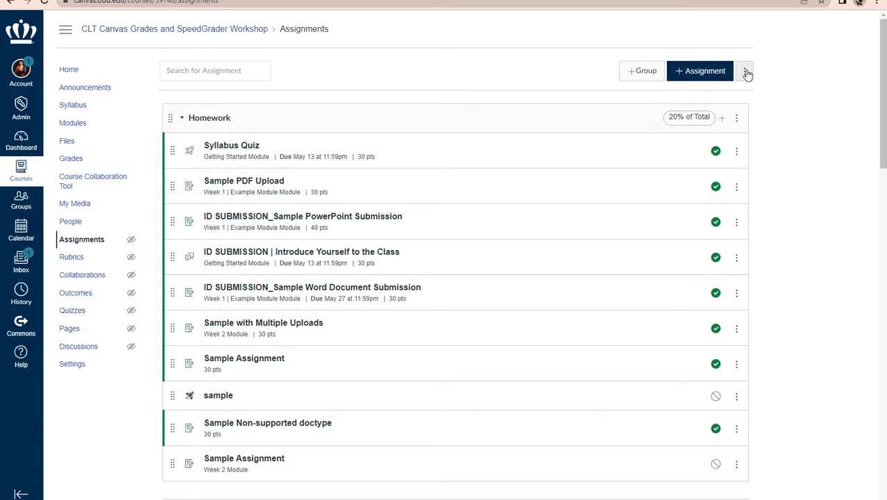
pyautogui.moveTo(747, 71)
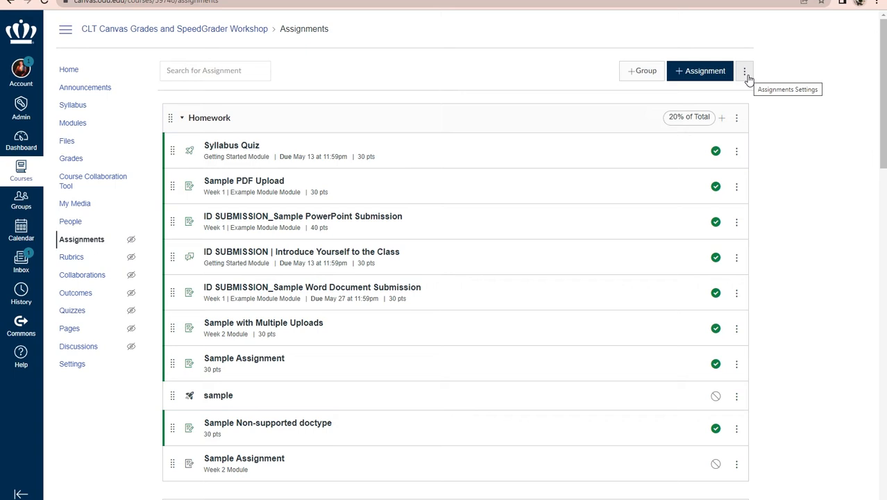
# Step: Open the Assignments settings menu from the three-dot button
pyautogui.click(745, 71)
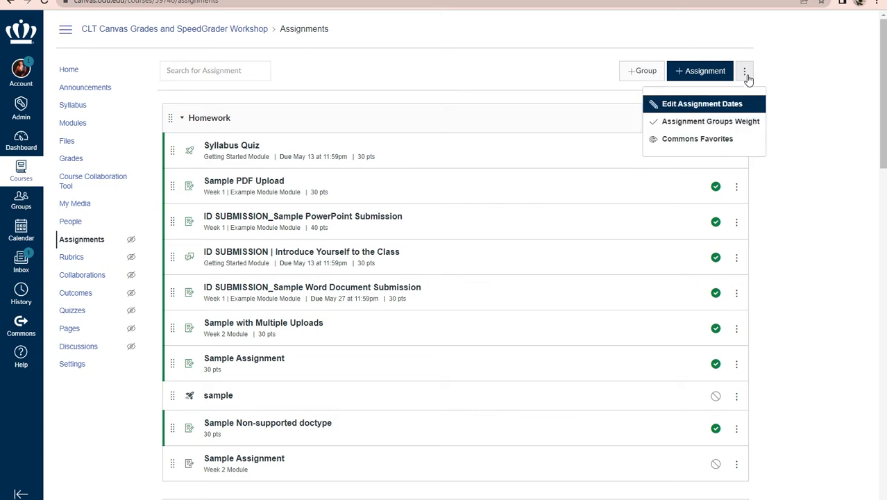
pyautogui.moveTo(733, 86)
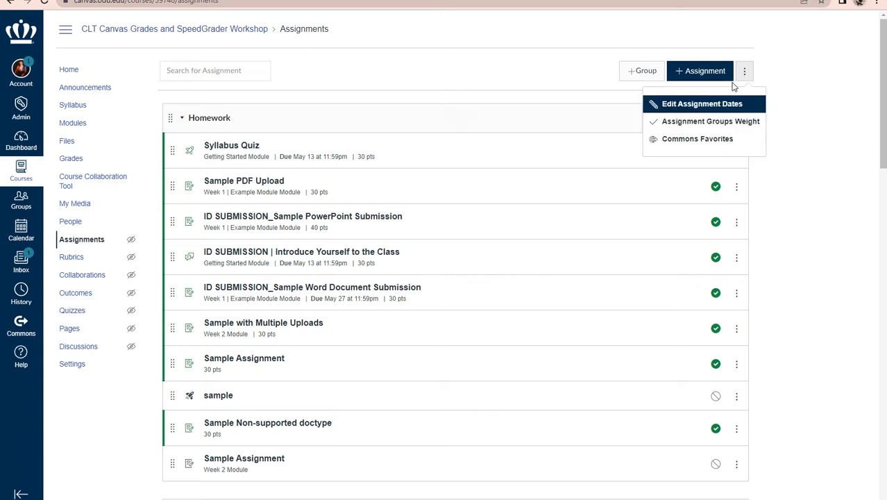
# Step: Toggle group-based grade weighting off and on, reviewing Homework 20%, Sample Submissions 50%, Quizzes 5%
pyautogui.click(710, 121)
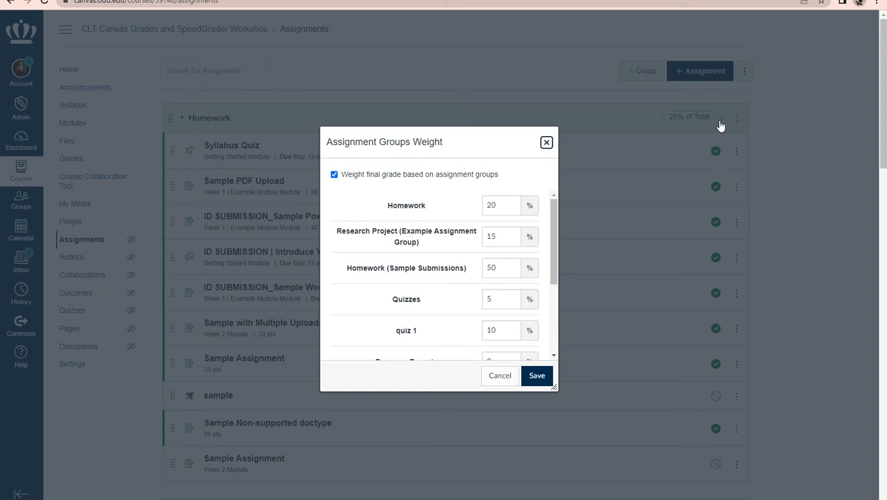
pyautogui.moveTo(716, 124)
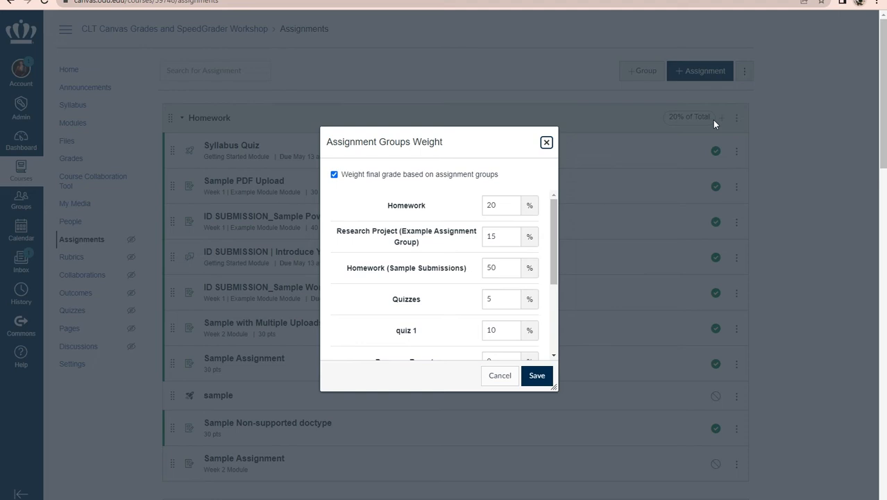
pyautogui.click(334, 175)
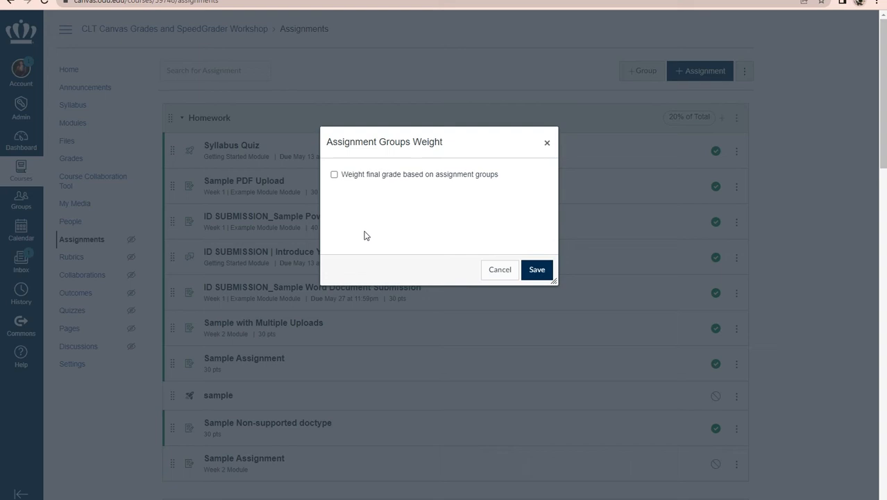
pyautogui.moveTo(463, 193)
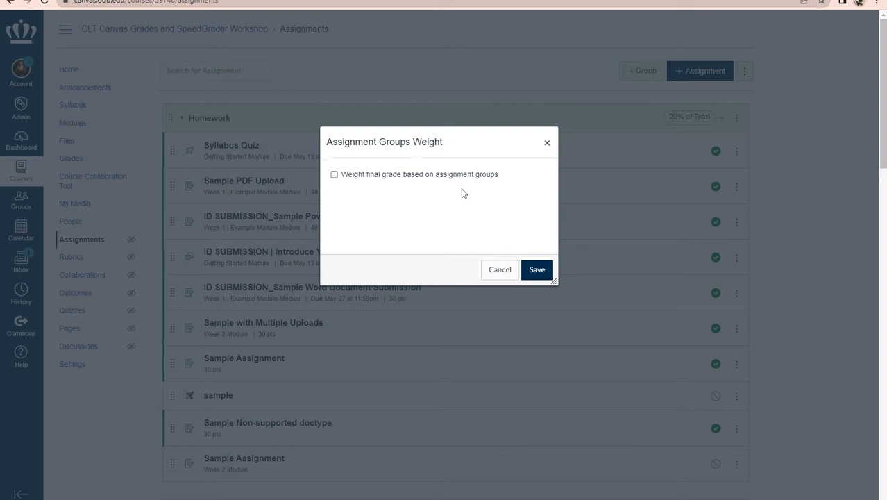
pyautogui.moveTo(422, 201)
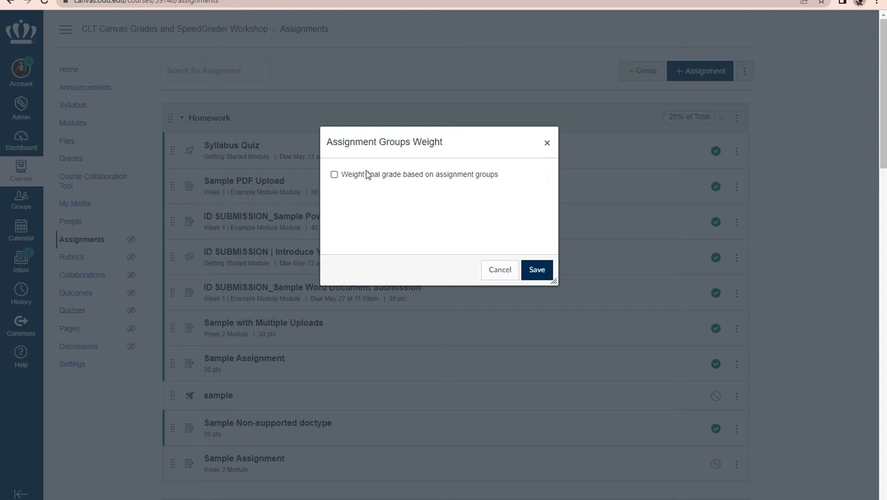
pyautogui.click(334, 174)
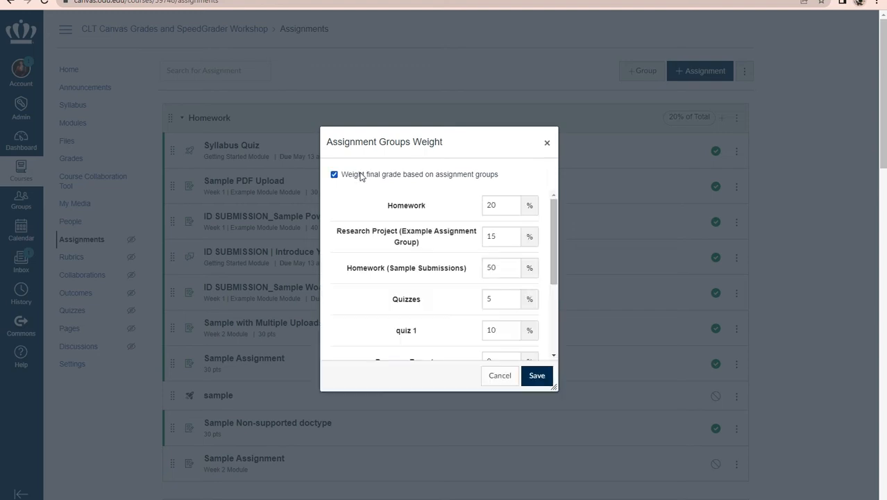
pyautogui.moveTo(406, 260)
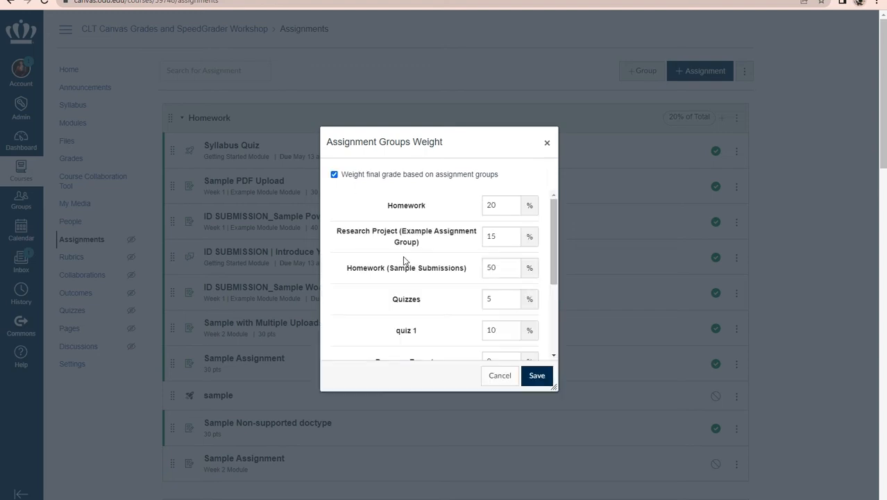
pyautogui.scroll(-3)
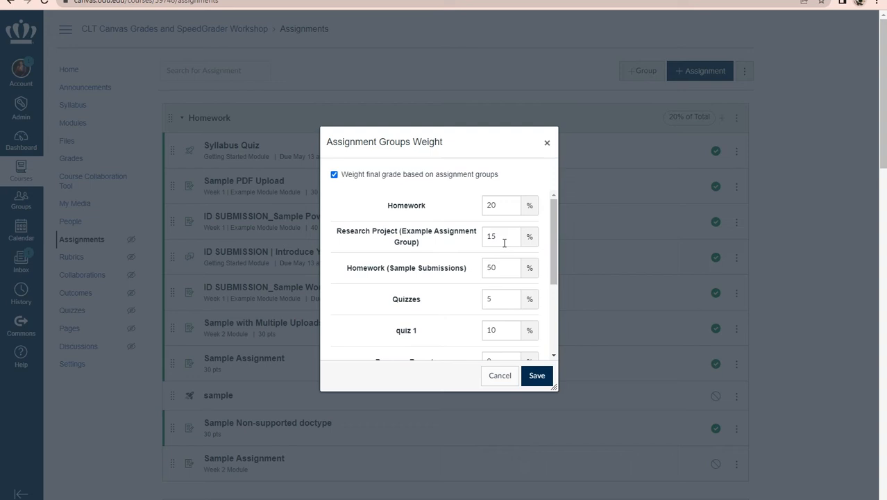
pyautogui.moveTo(502, 241)
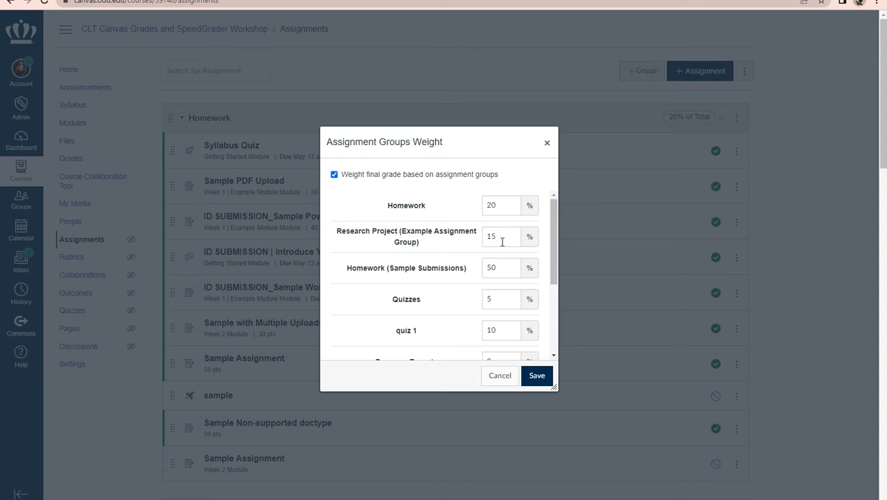
pyautogui.moveTo(501, 240)
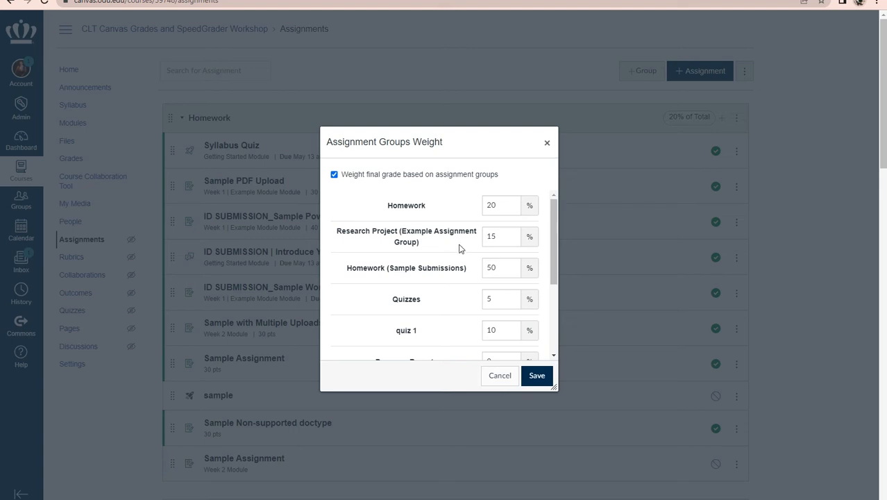
pyautogui.scroll(-3)
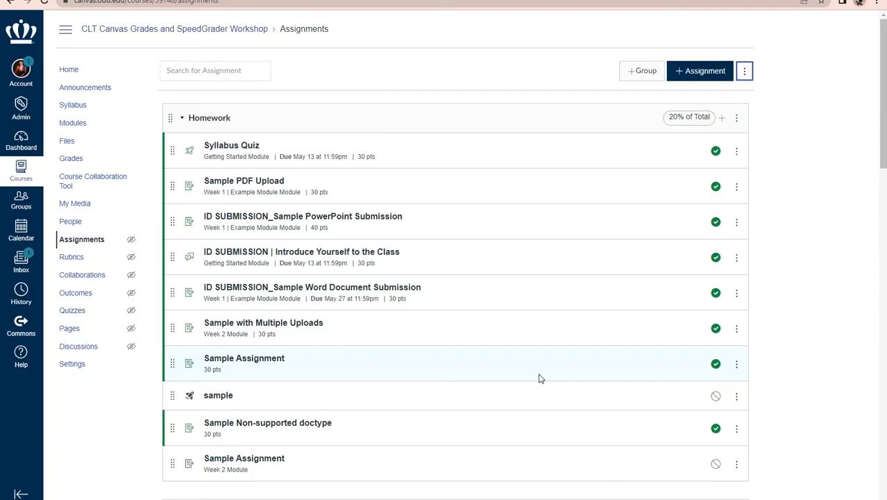
pyautogui.moveTo(287, 126)
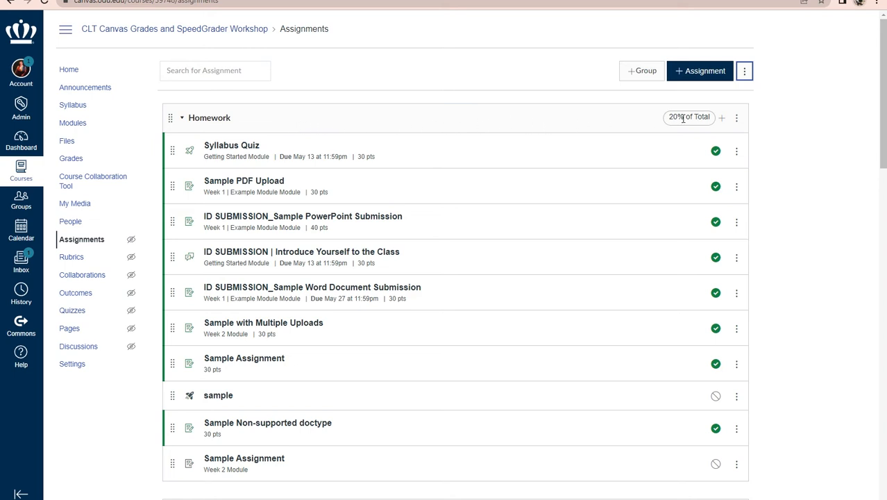
pyautogui.moveTo(665, 113)
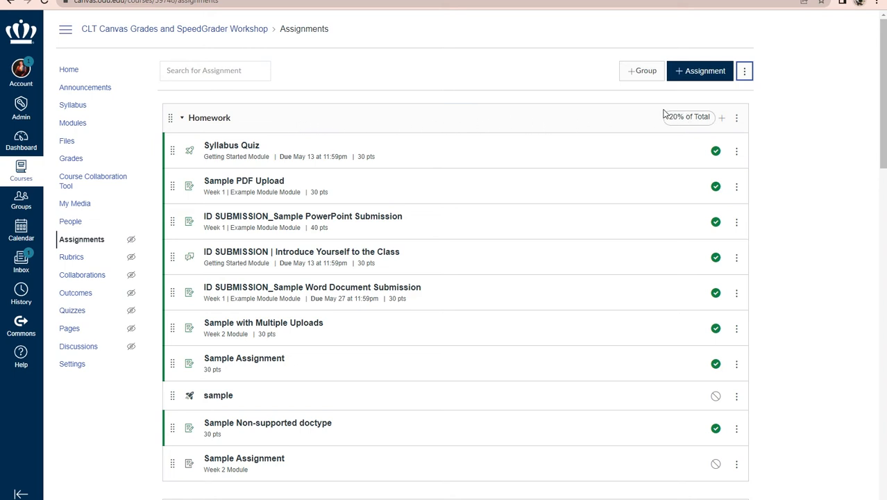
pyautogui.moveTo(653, 132)
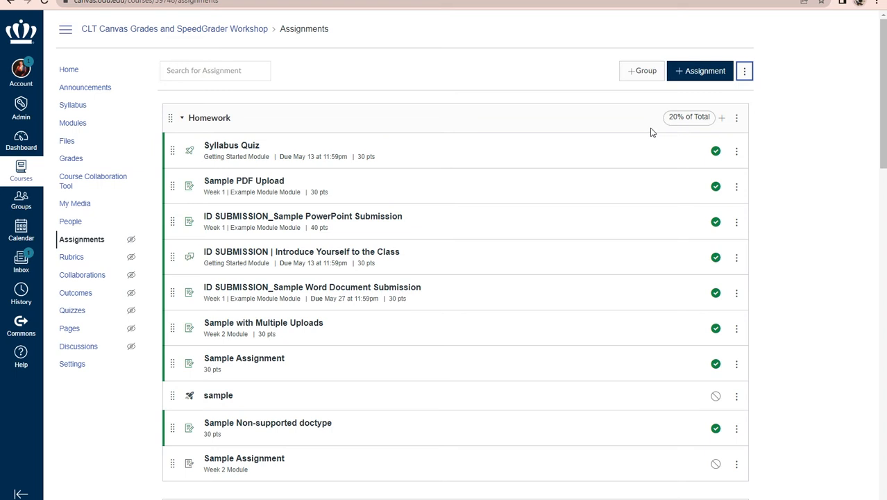
pyautogui.moveTo(677, 120)
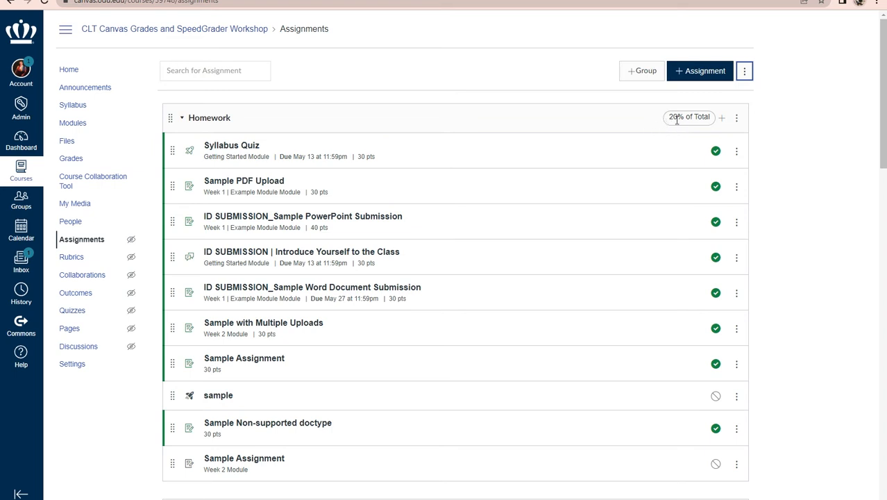
pyautogui.moveTo(691, 118)
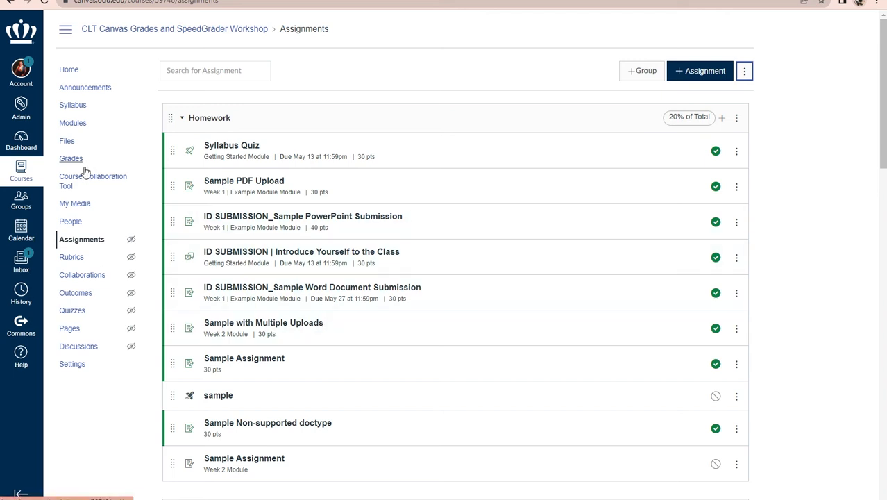
# Step: Open Grades and scroll right to the weighted group columns and Total column
pyautogui.click(71, 158)
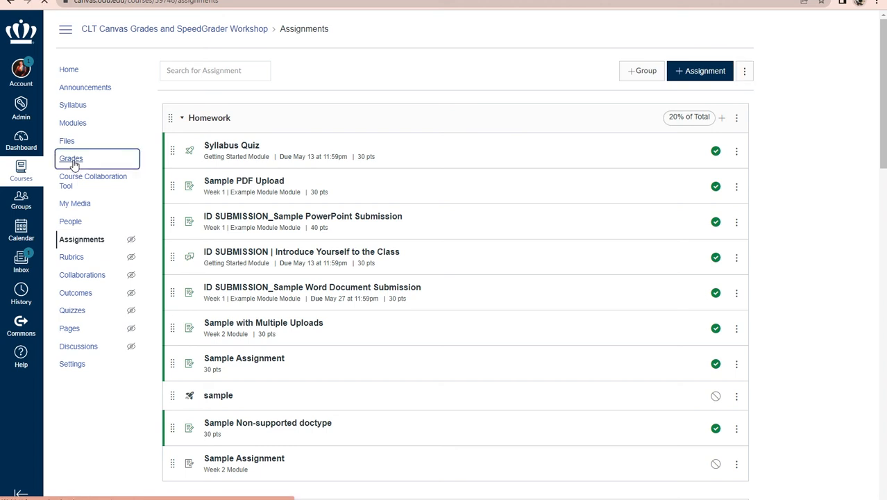
pyautogui.click(71, 158)
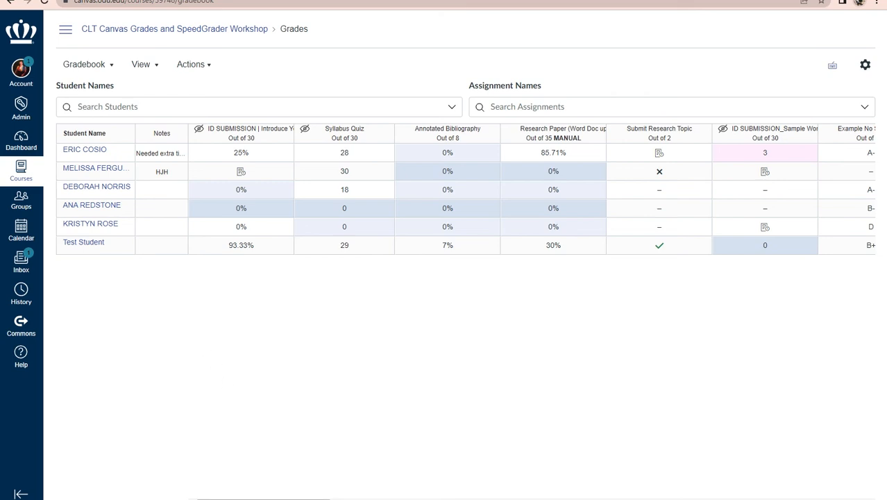
pyautogui.hscroll(3)
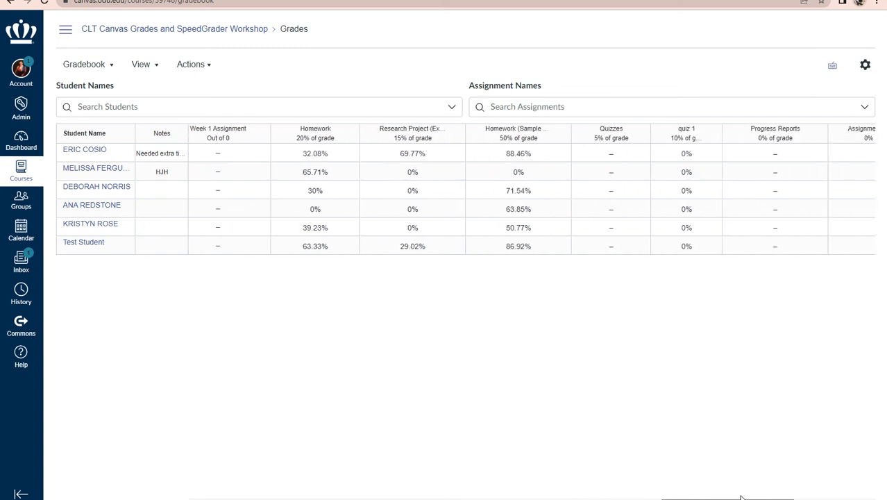
pyautogui.hscroll(3)
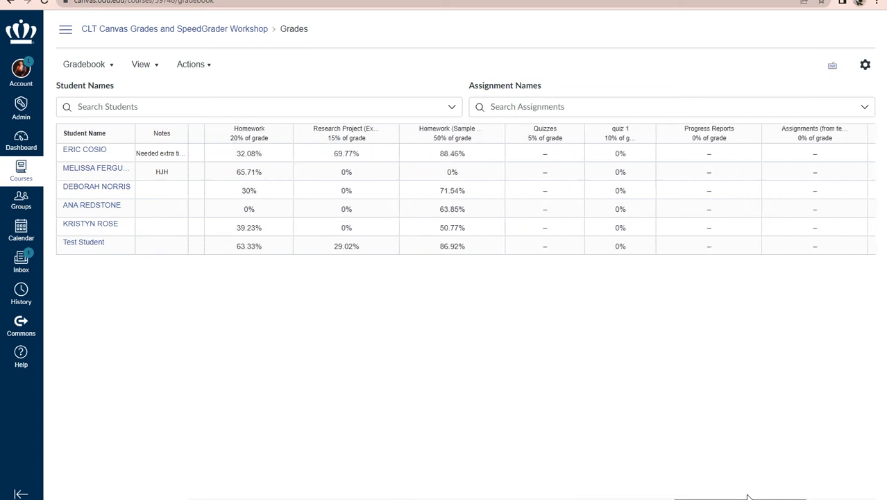
pyautogui.moveTo(261, 133)
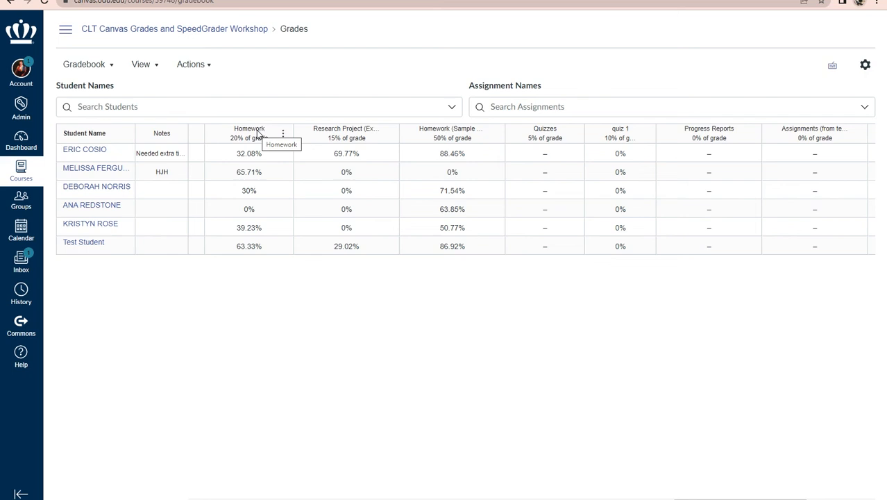
pyautogui.moveTo(289, 144)
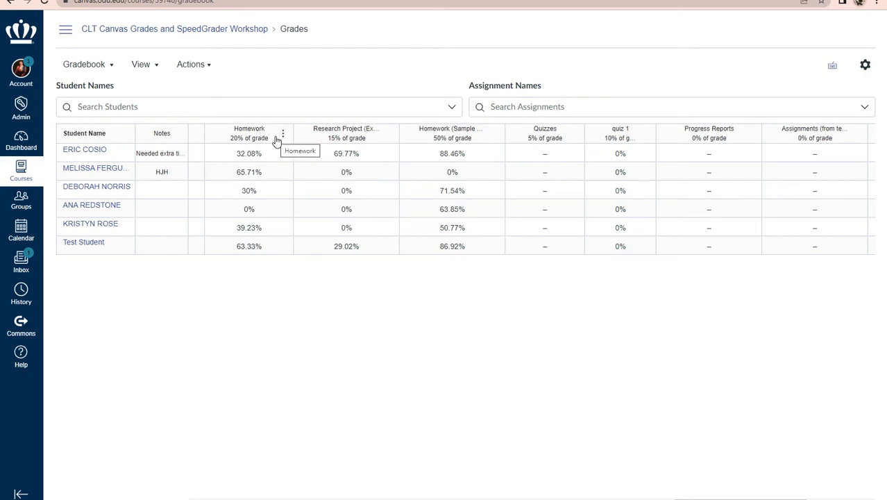
pyautogui.moveTo(268, 190)
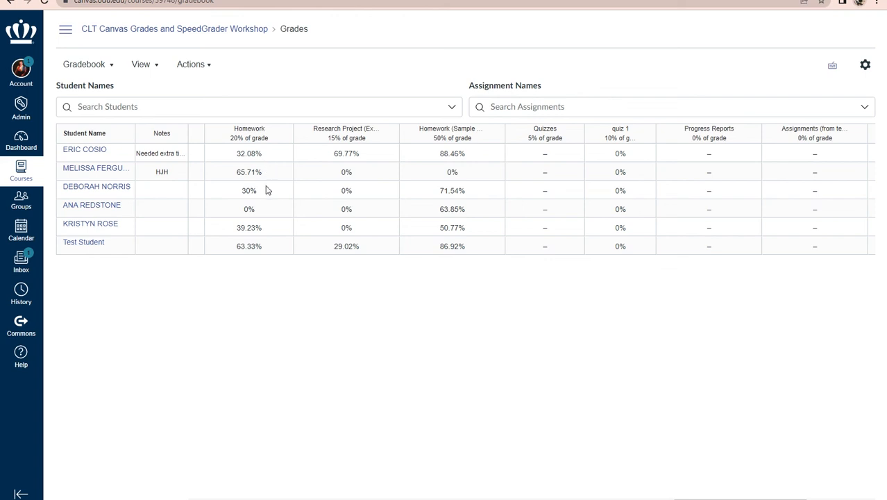
pyautogui.moveTo(265, 195)
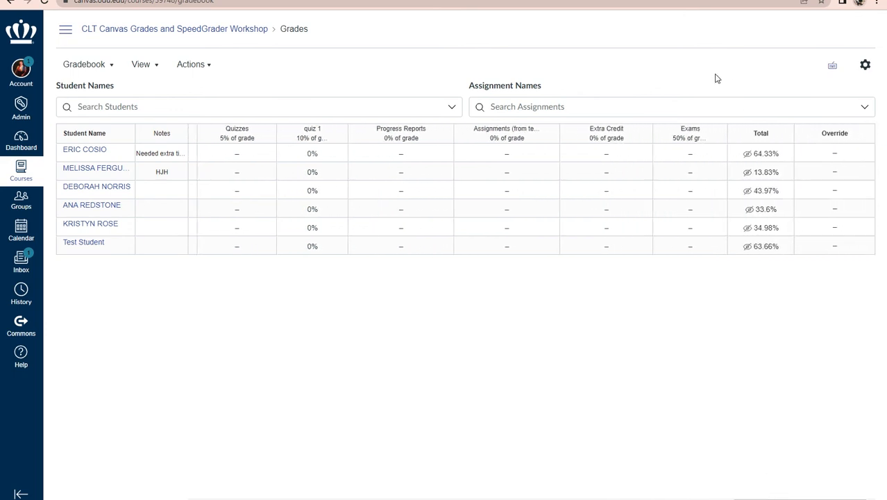
pyautogui.moveTo(761, 132)
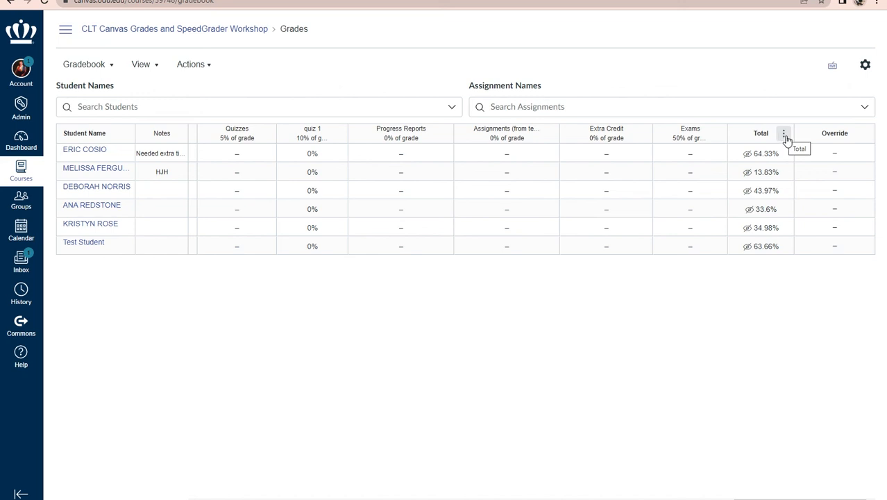
# Step: Open the Total column header's options menu (Sort by, Move to Front, Move to End)
pyautogui.click(785, 133)
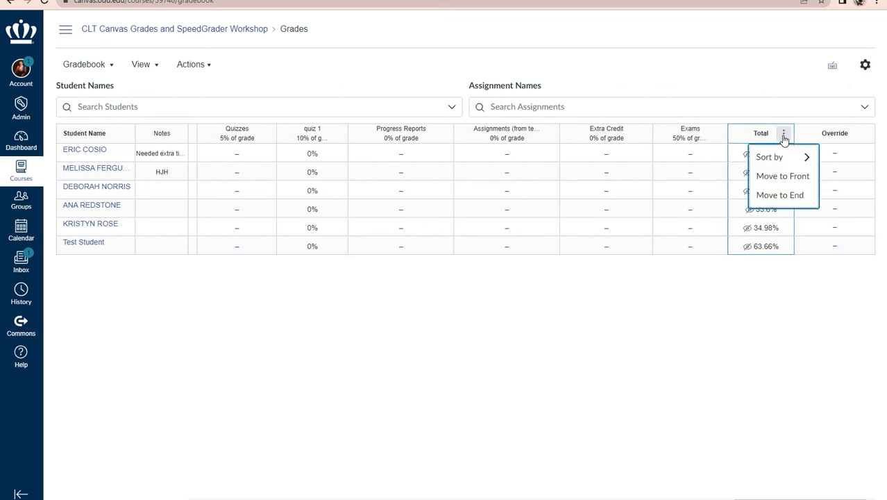
pyautogui.moveTo(782, 176)
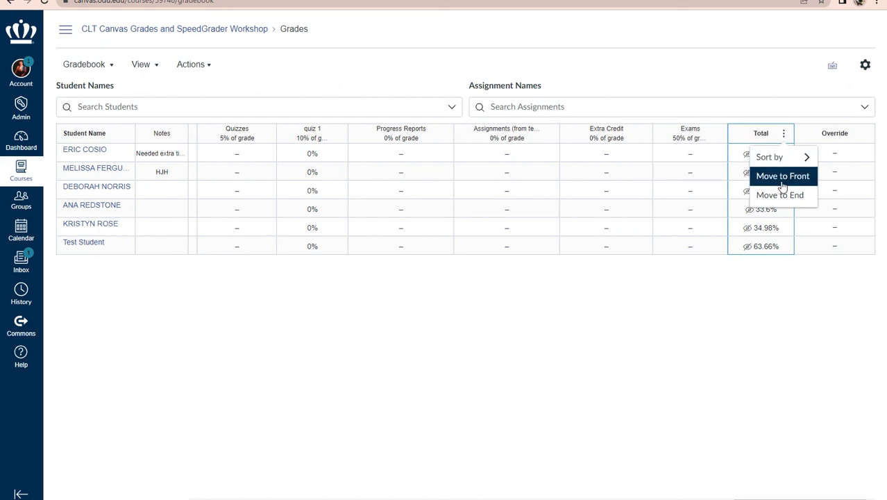